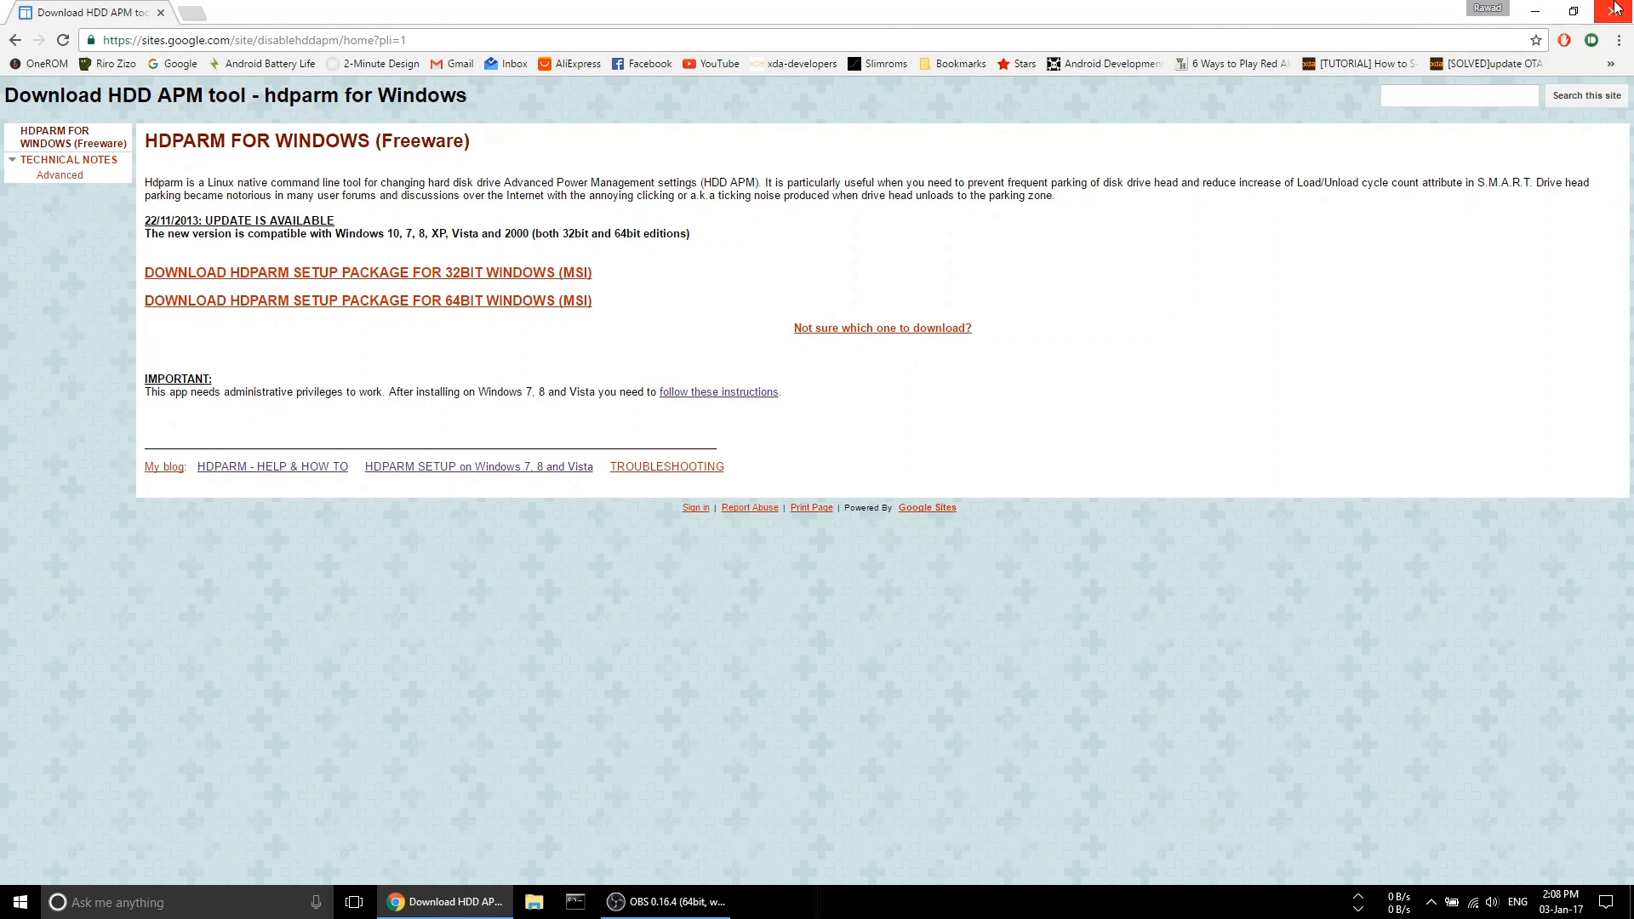
Bring up the context menu for hdparm.exe in the hdparm program folder.
{"action": "right_click", "coordinate": [207, 356]}
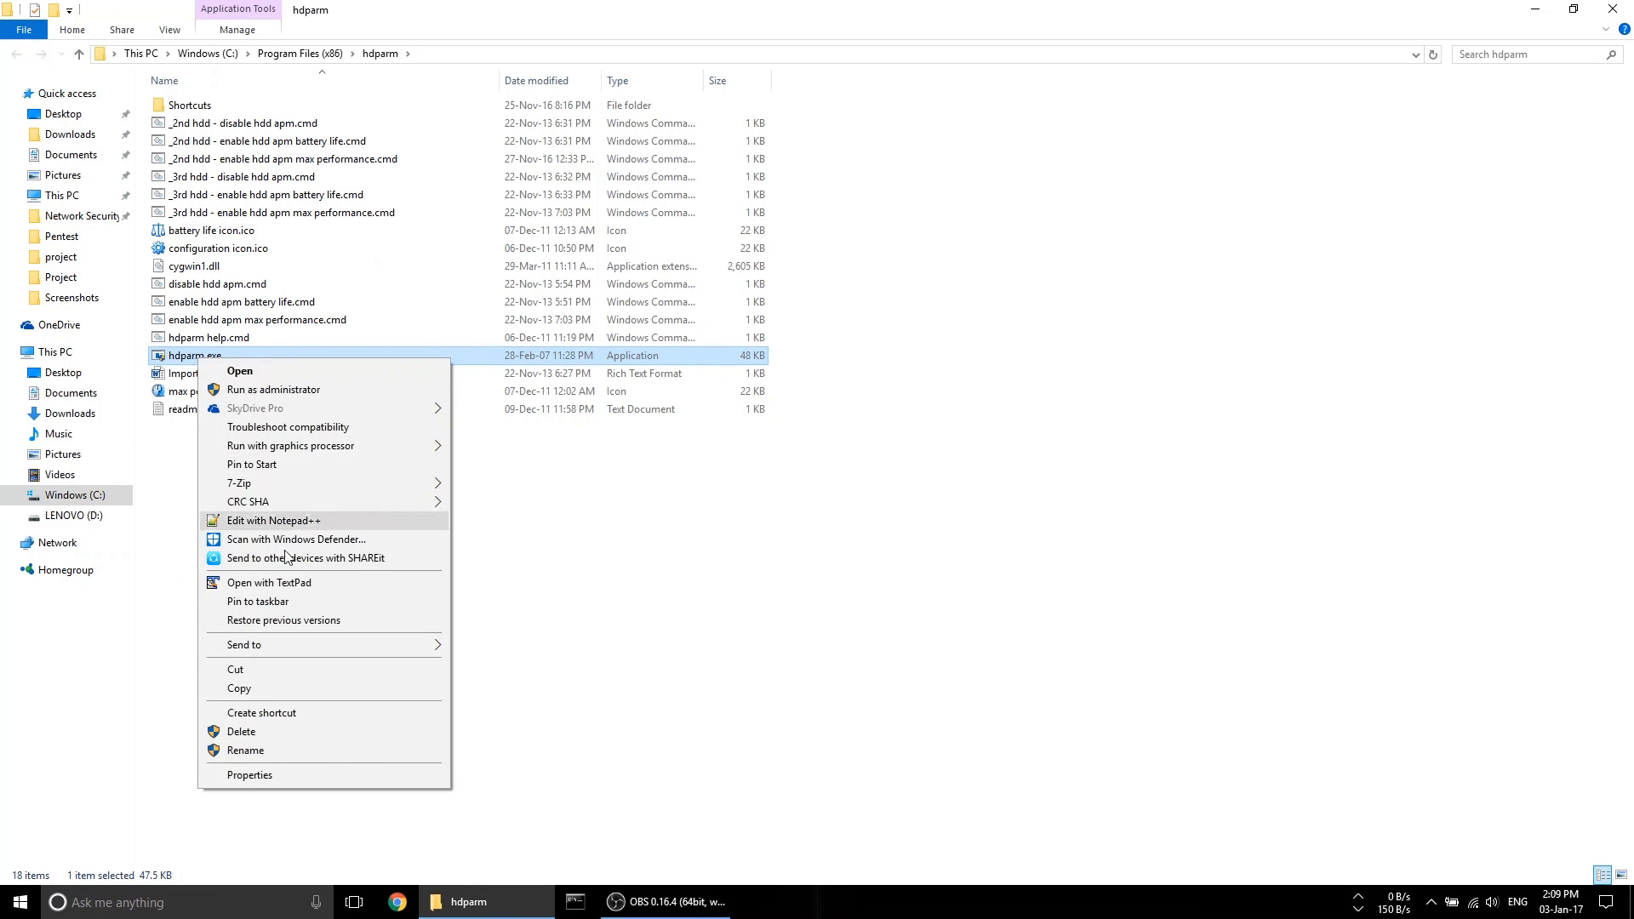
Set hdparm.exe to Windows 7 compatibility mode with Run as administrator and confirm.
{"action": "left_click", "coordinate": [249, 775]}
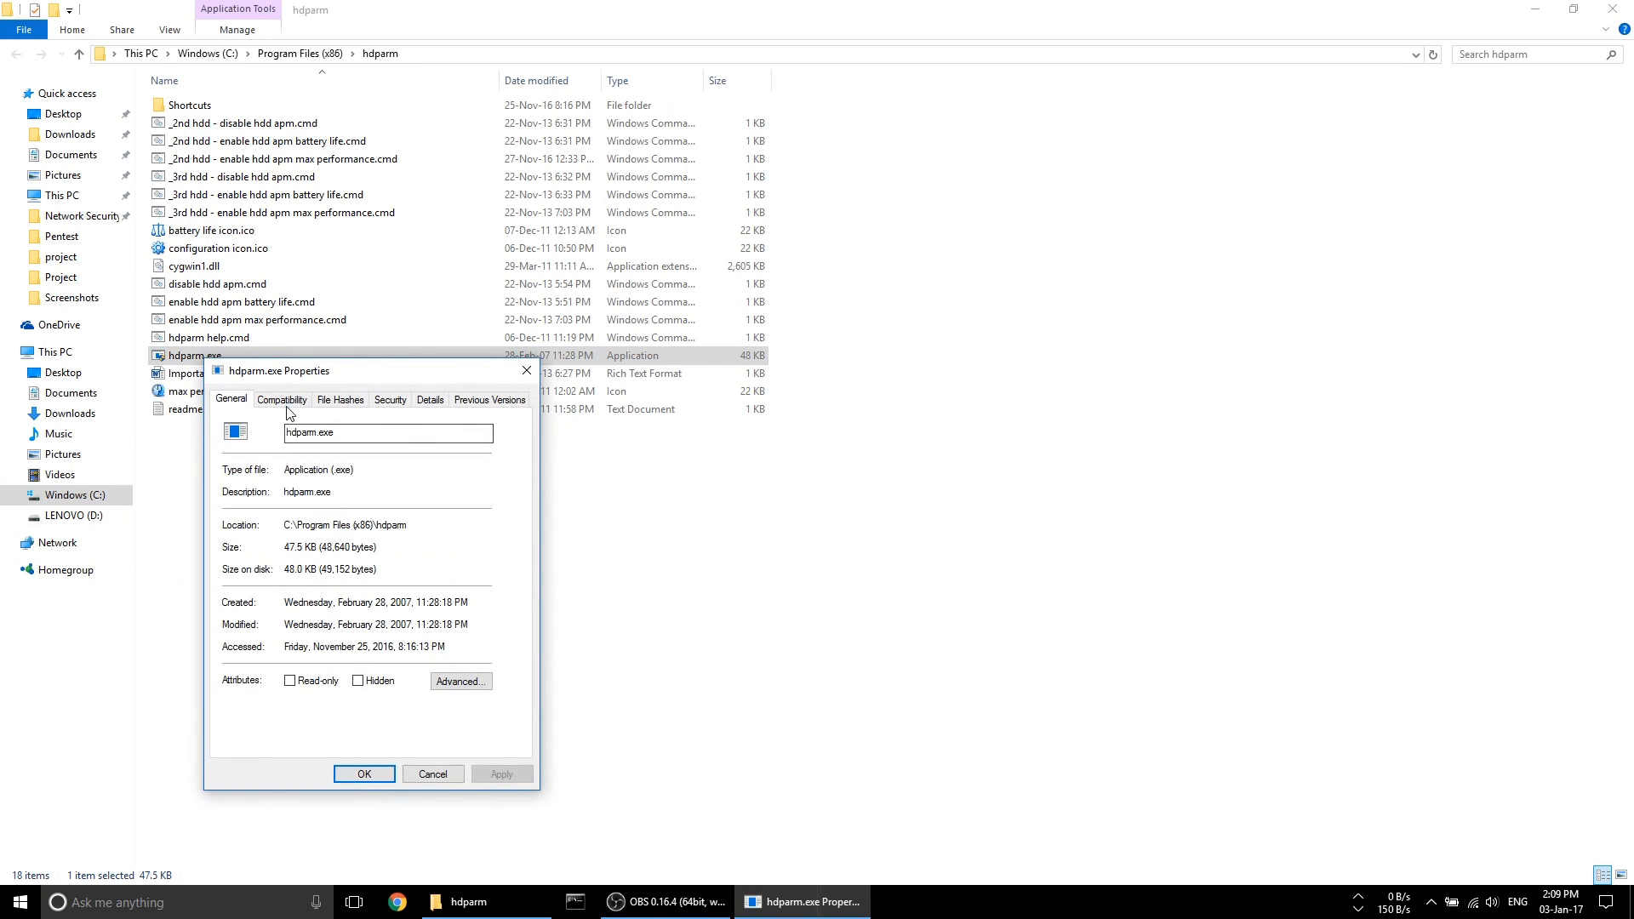
{"action": "left_click", "coordinate": [281, 398]}
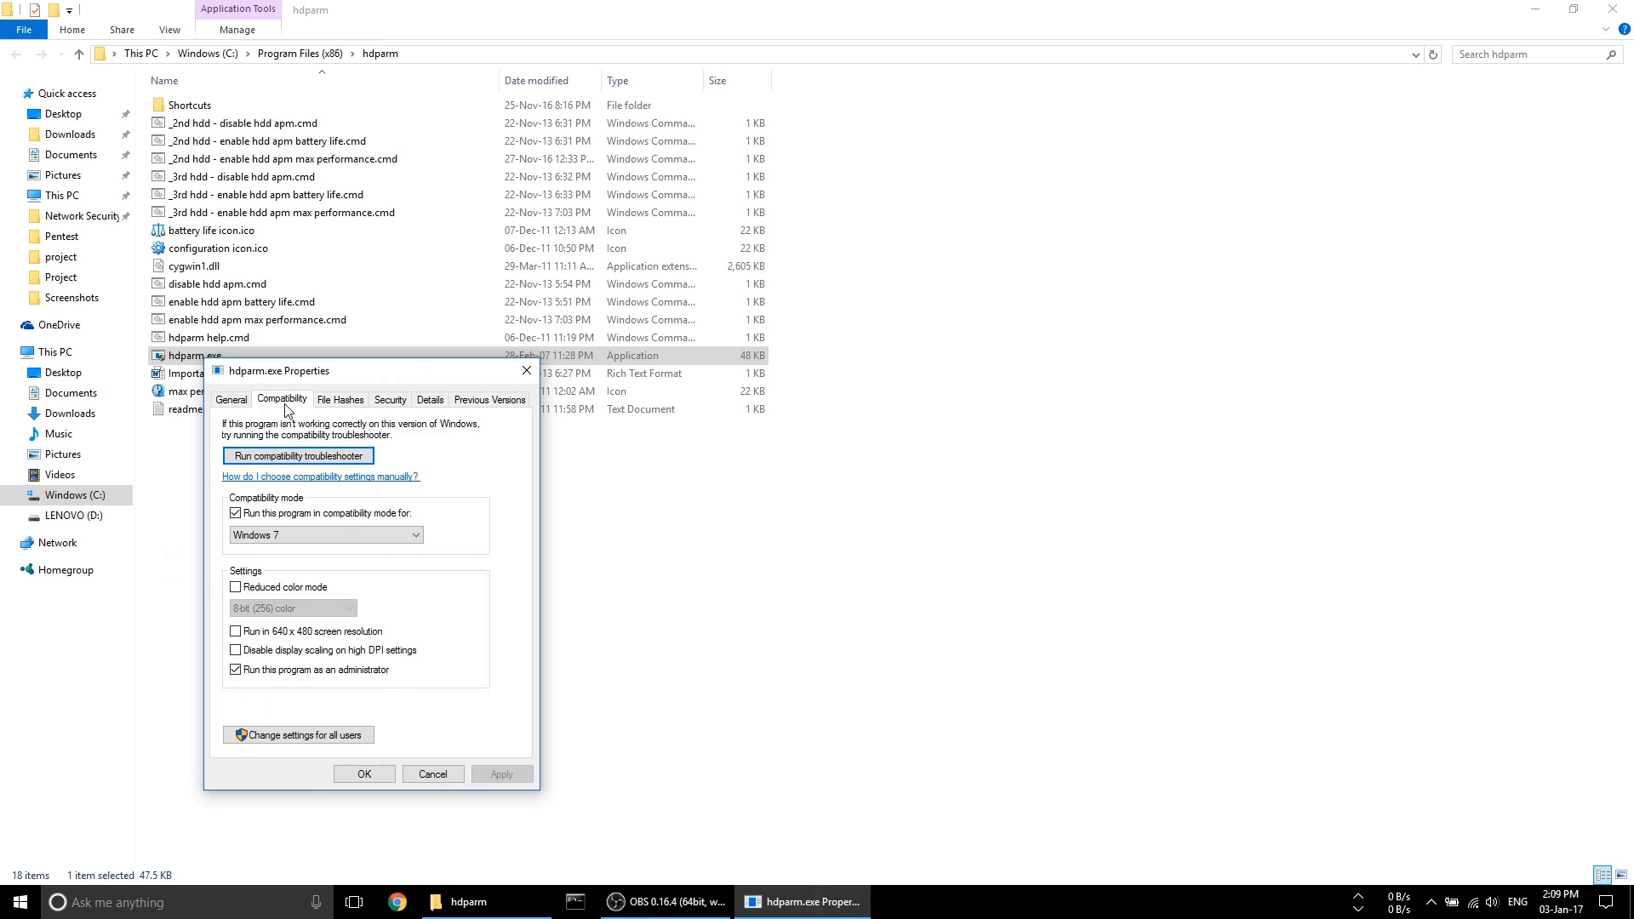
{"action": "mouse_move", "coordinate": [281, 517]}
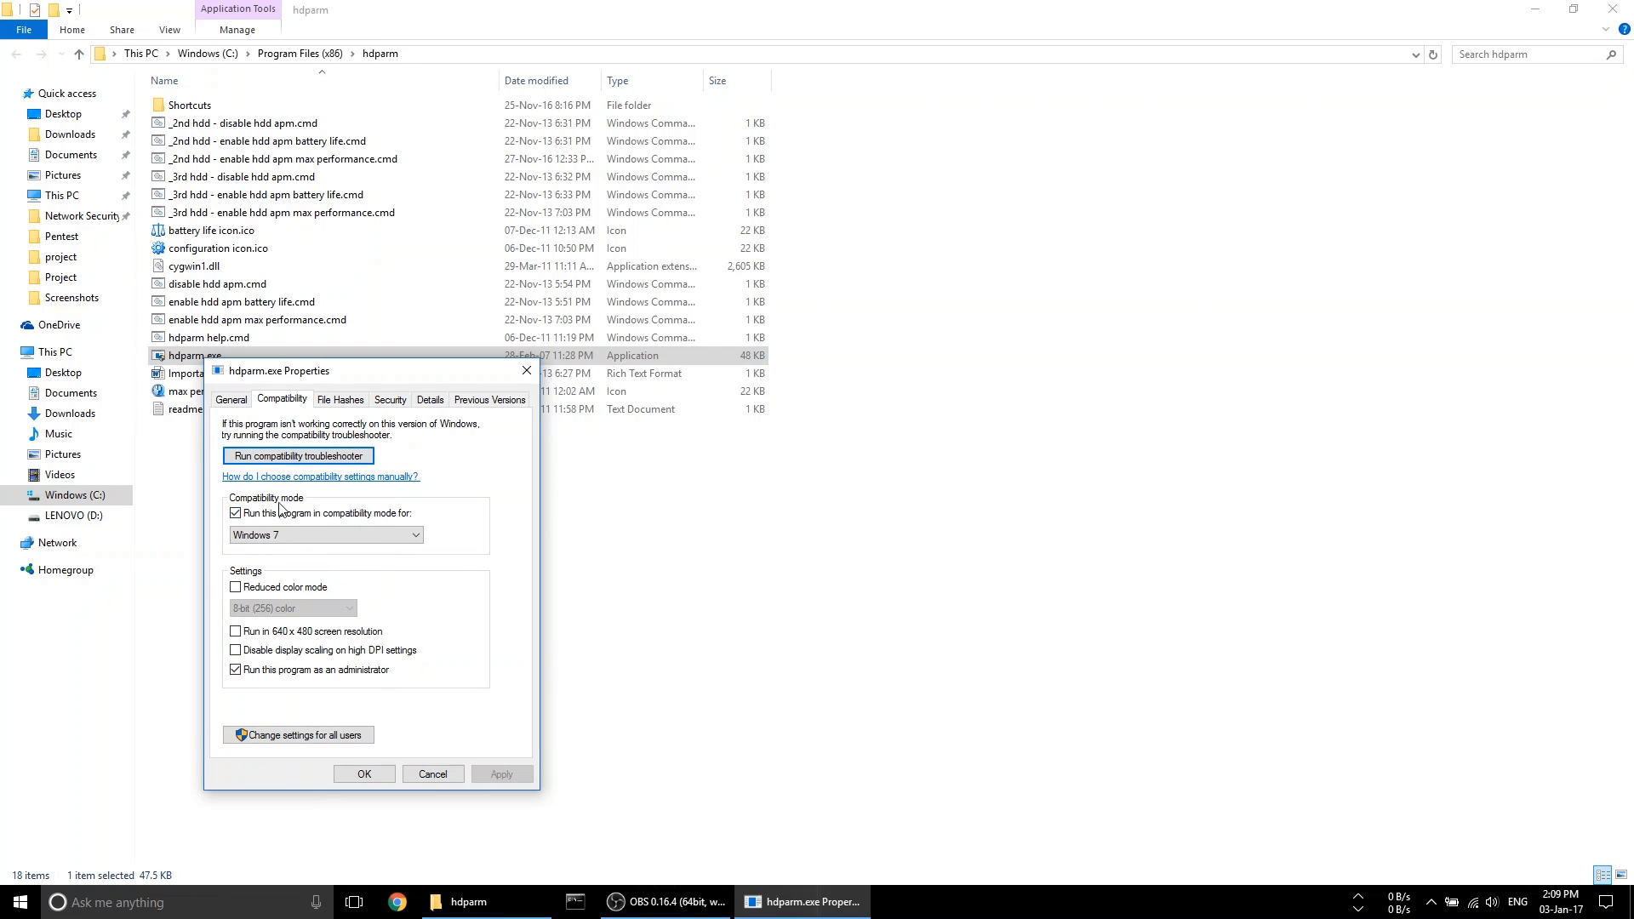
{"action": "left_click", "coordinate": [415, 535]}
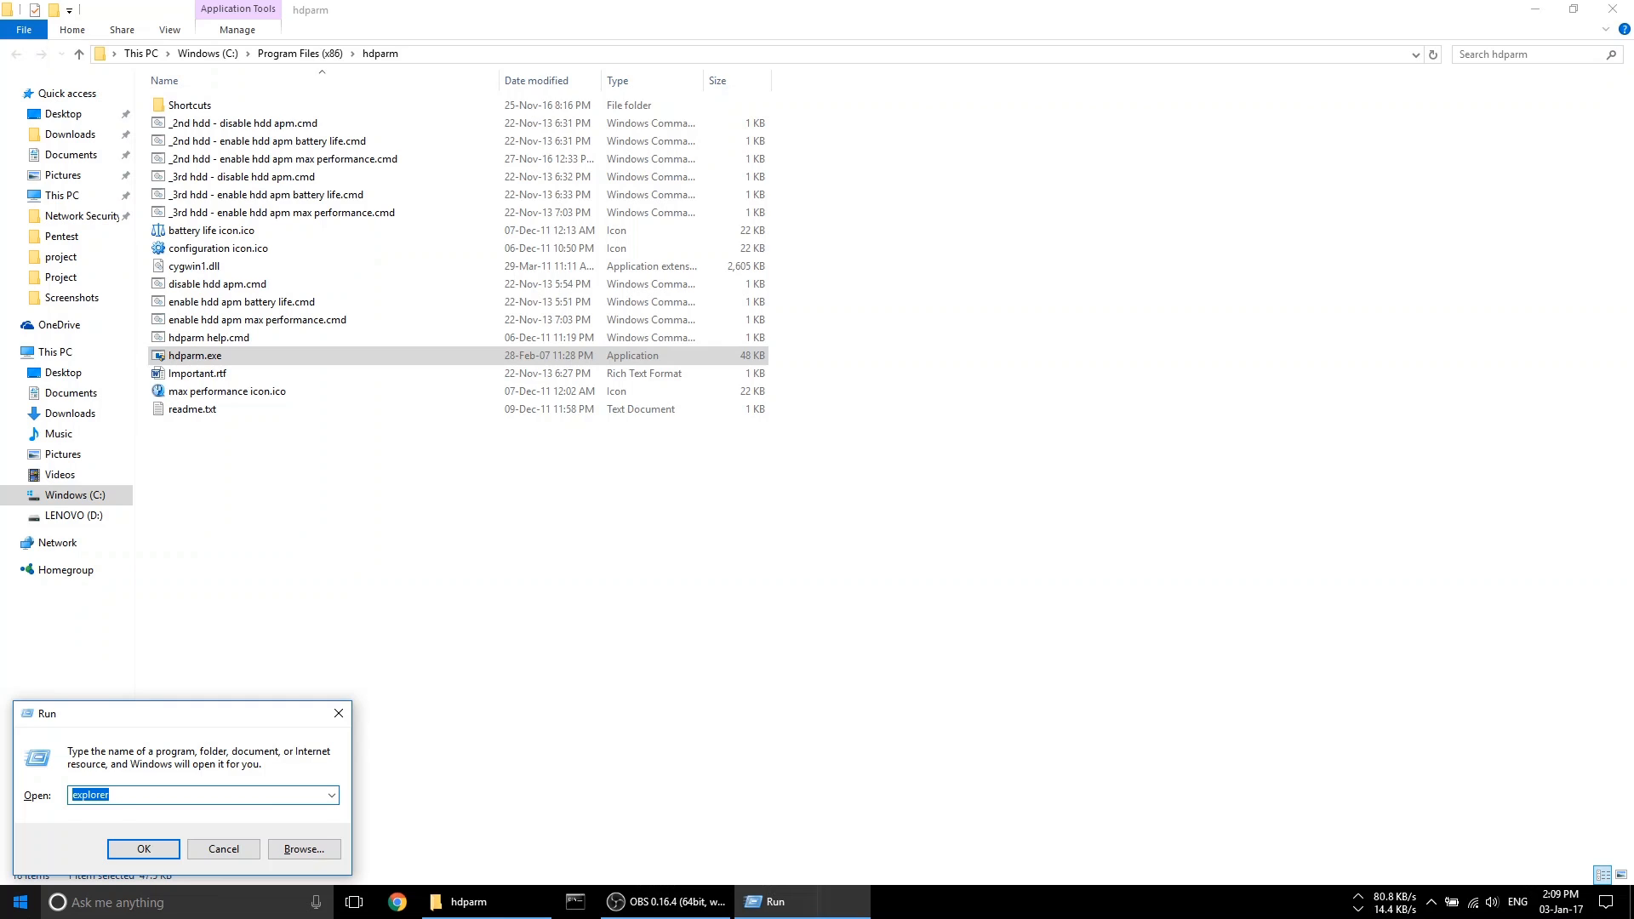
Open the Startup folder via shell:startup and view '_2nd hdd - enable hdd apm max performance.cmd' in Notepad.
{"action": "type", "text": "shell:start"}
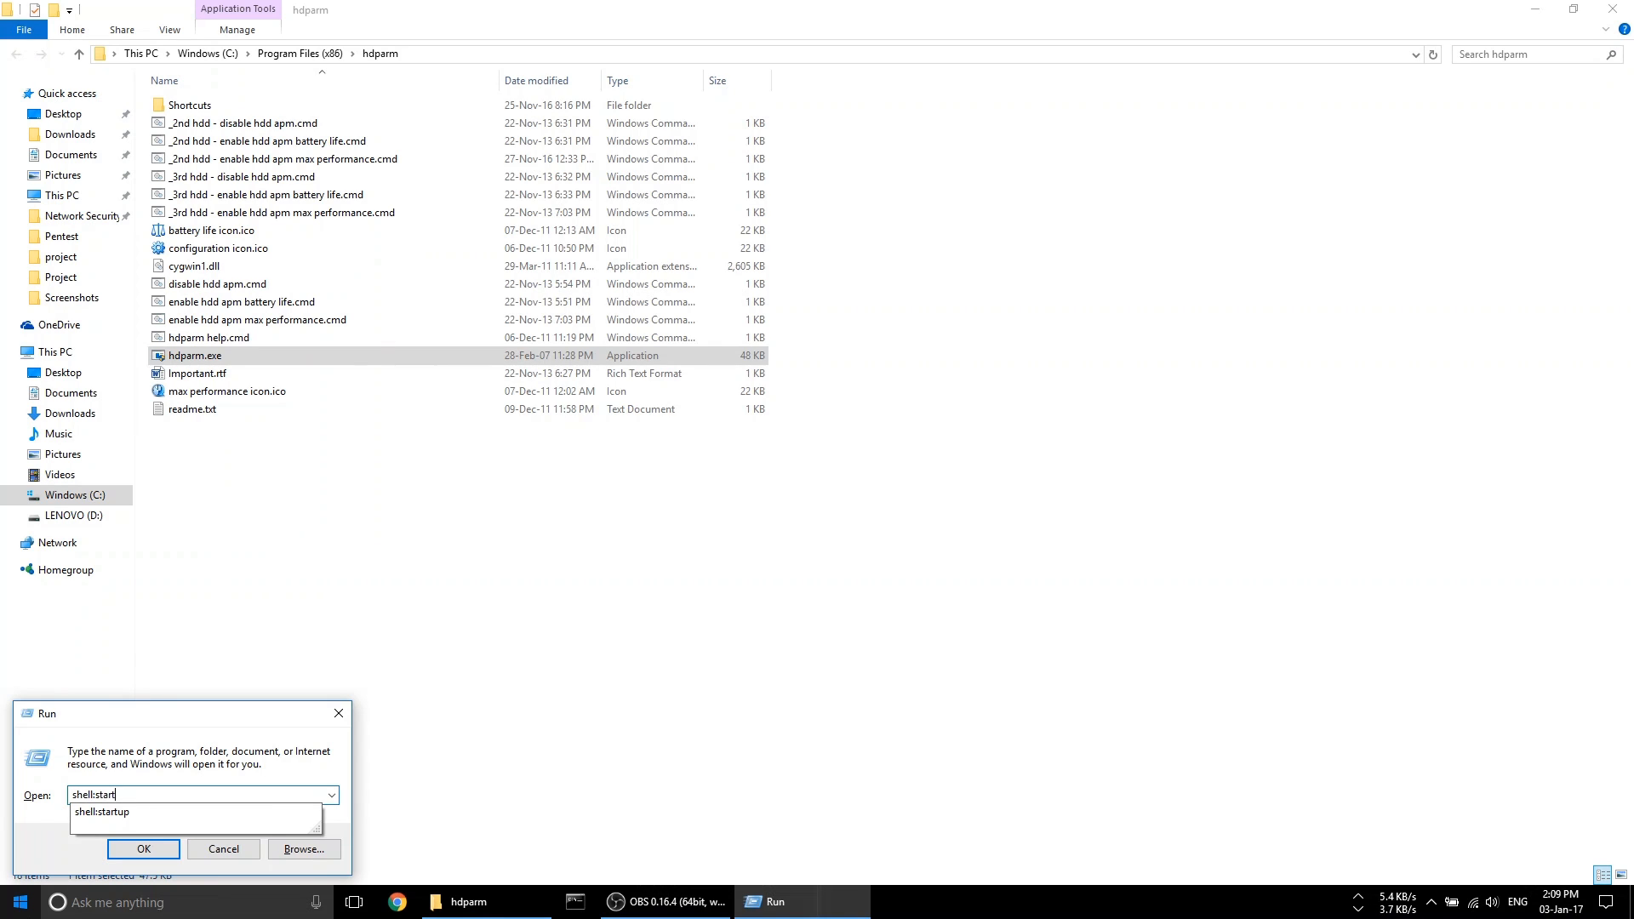
{"action": "left_click", "coordinate": [143, 848]}
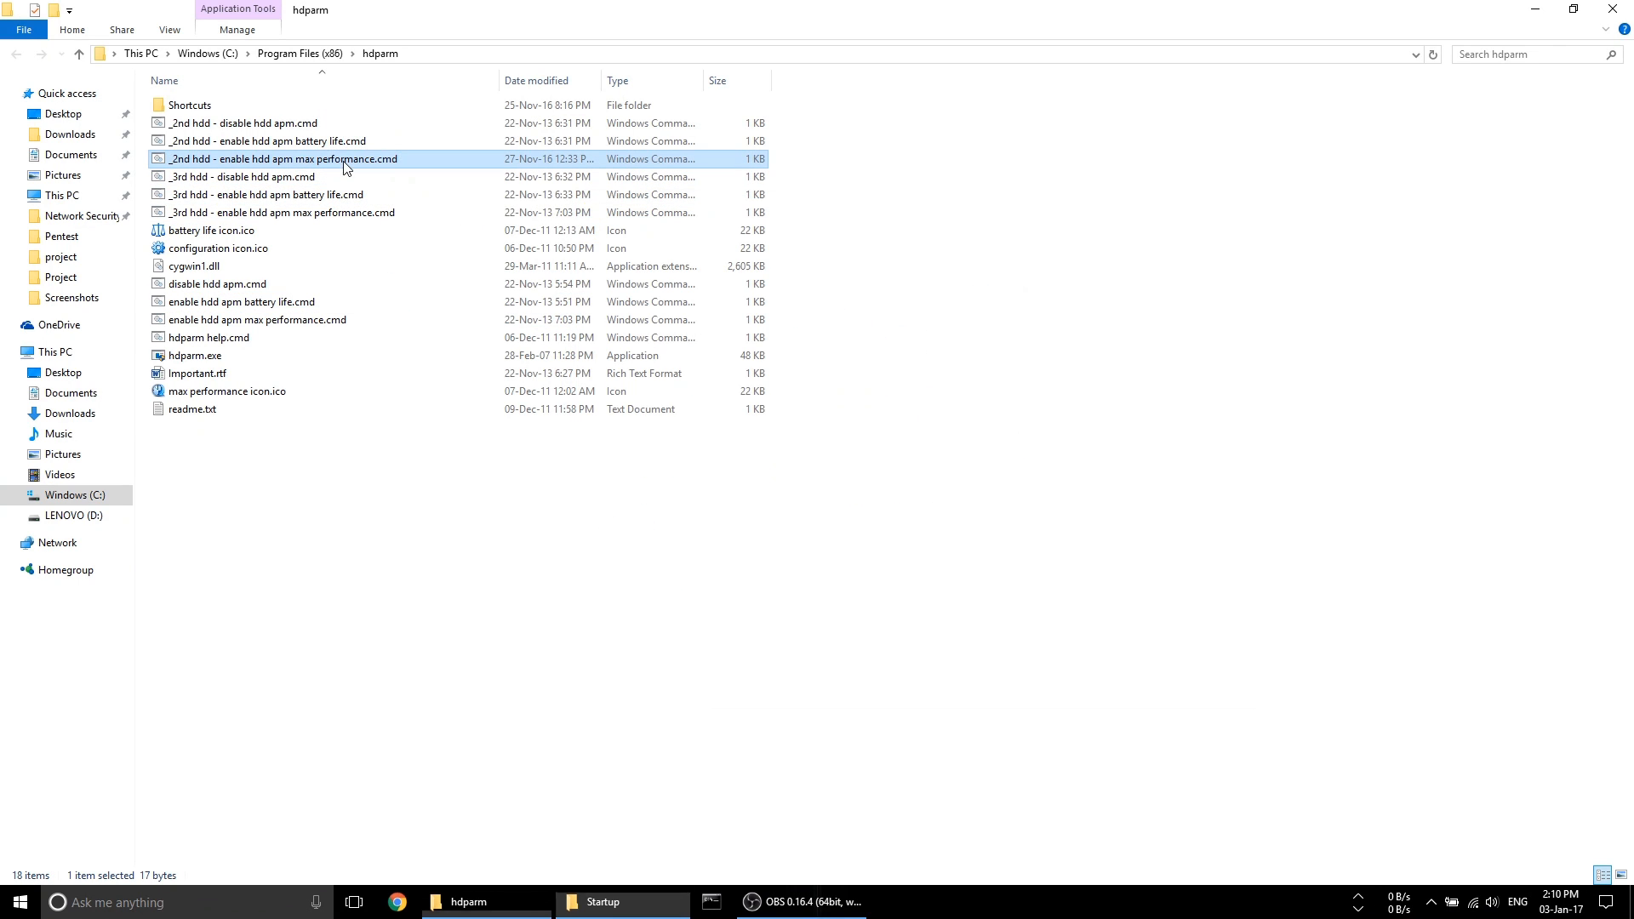
{"action": "double_click", "coordinate": [280, 158]}
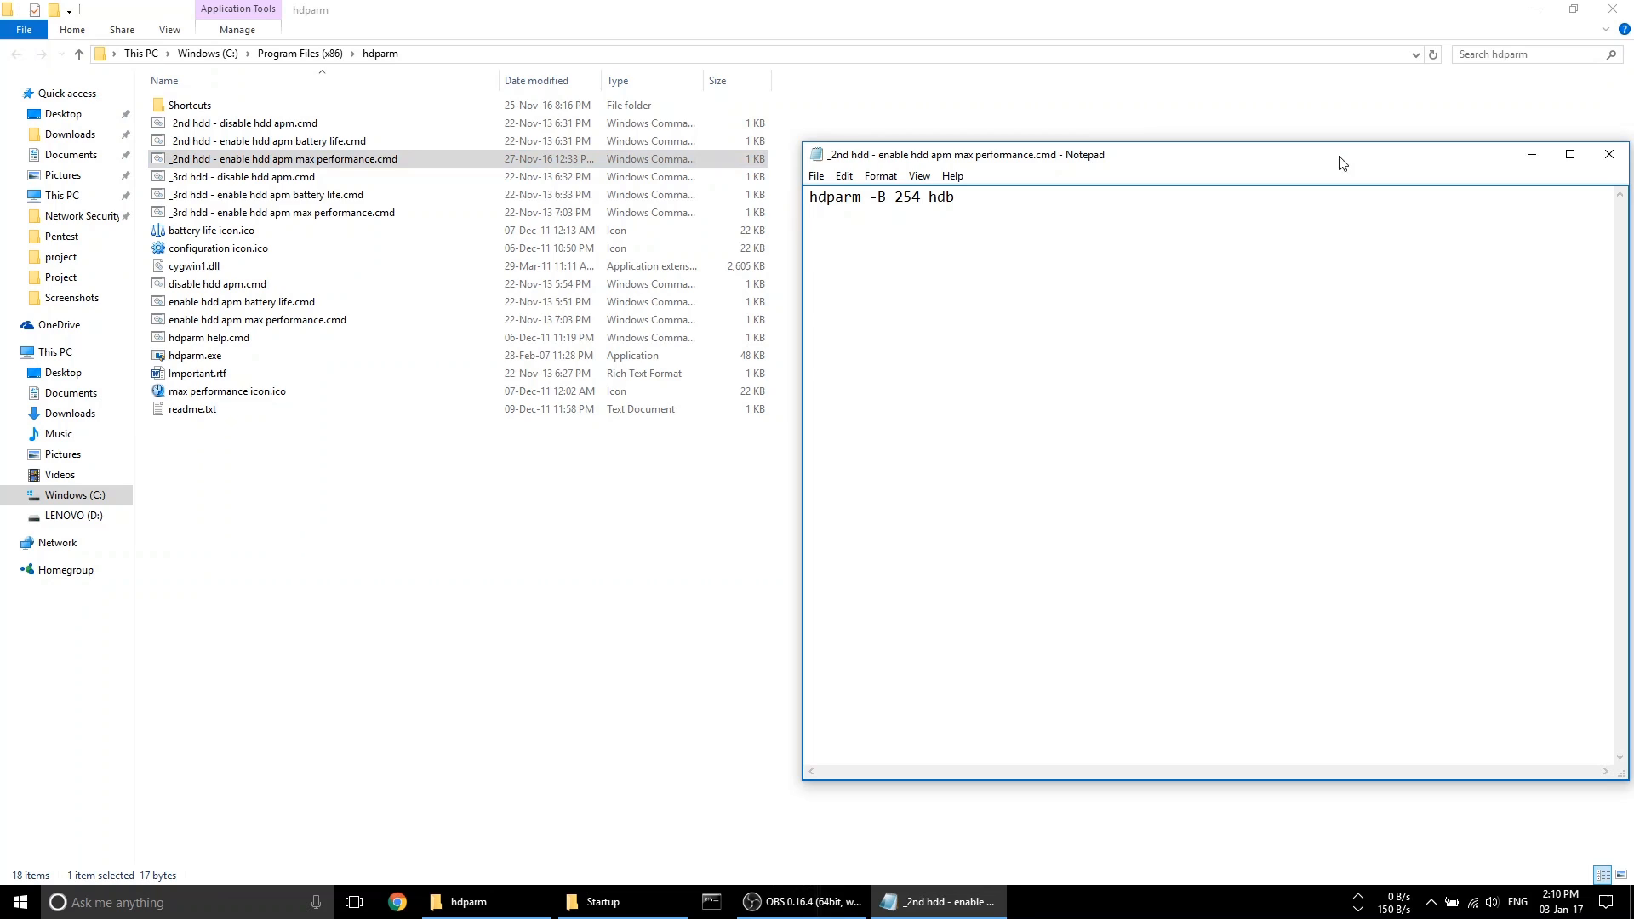